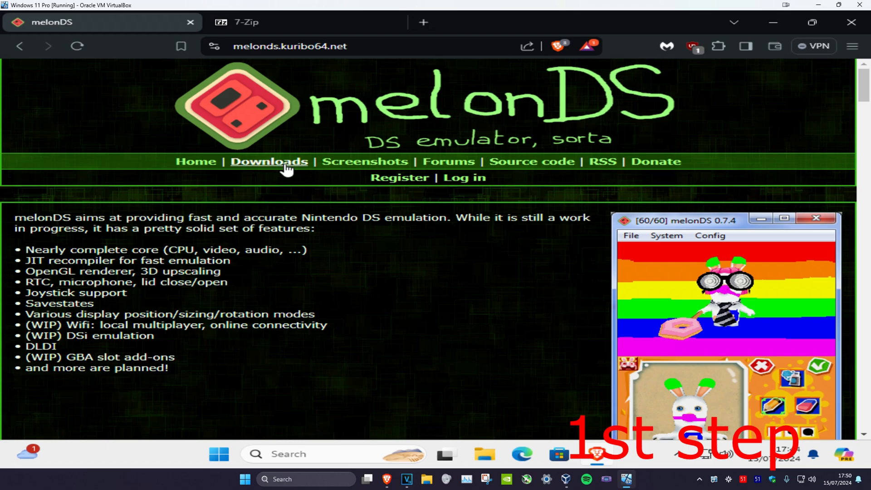
Step: Download the melonDS 0.9.5 Windows x64 zip and reveal it in its folder
left_click(269, 161)
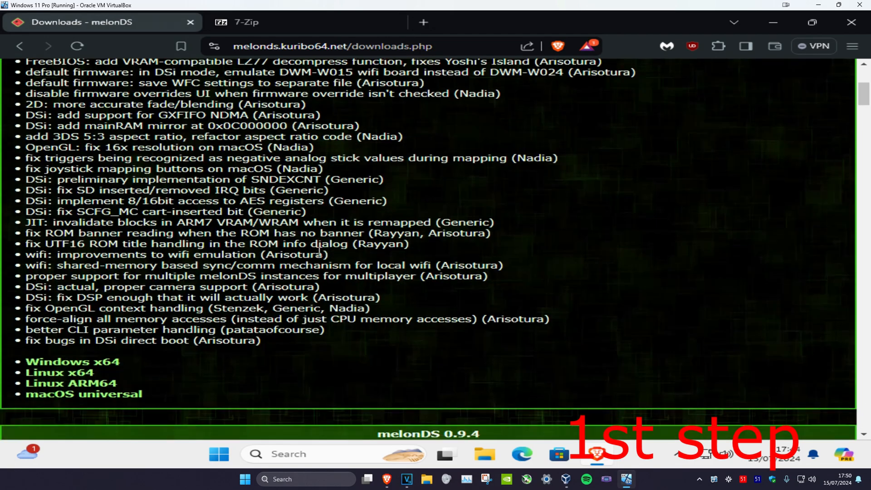
scroll("down", 3)
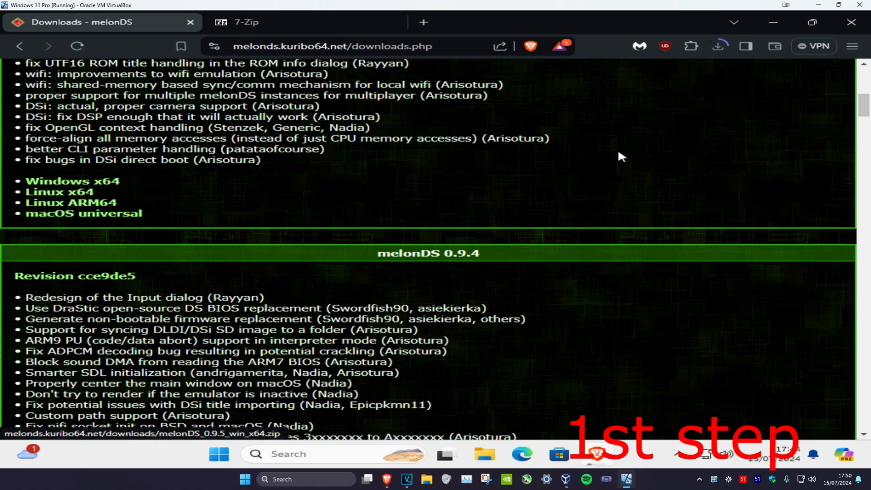
left_click(717, 46)
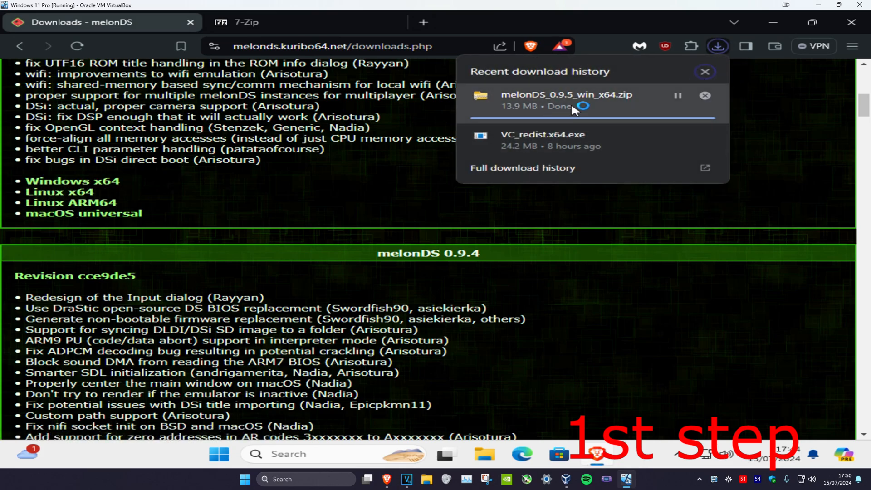
right_click(566, 100)
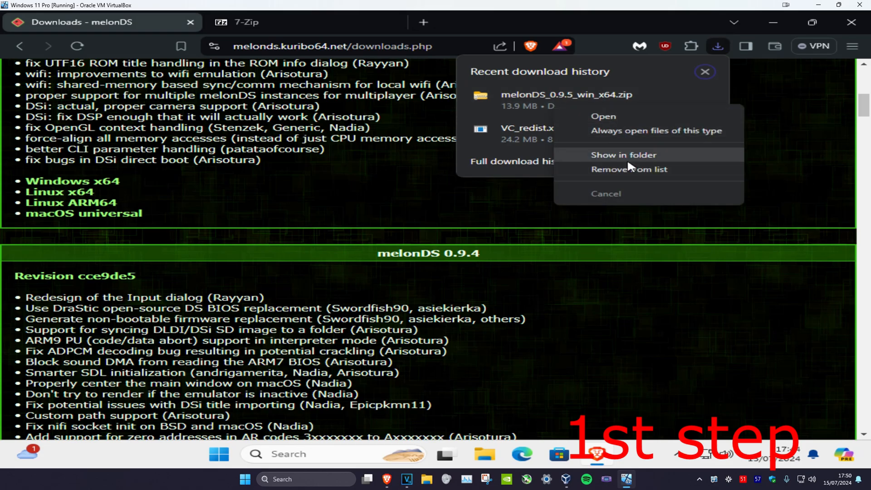
left_click(623, 155)
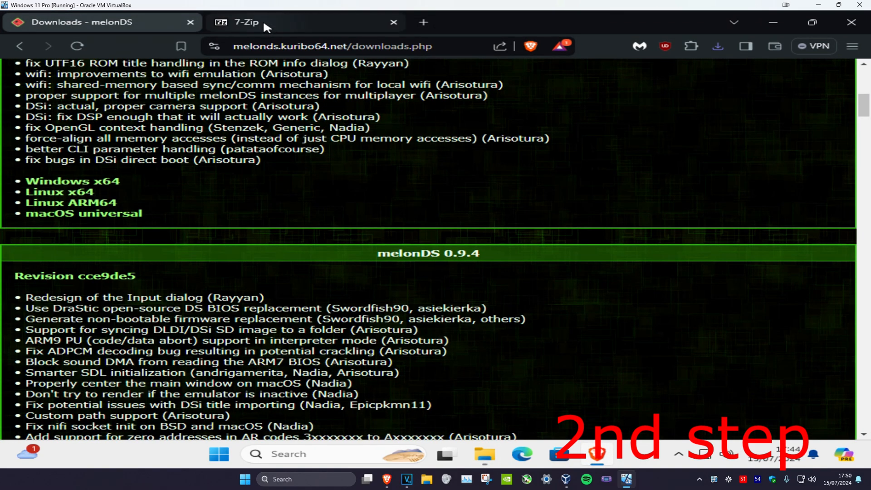
Step: On the 7-Zip site, check System Information to confirm a 64-bit x64 system
left_click(246, 22)
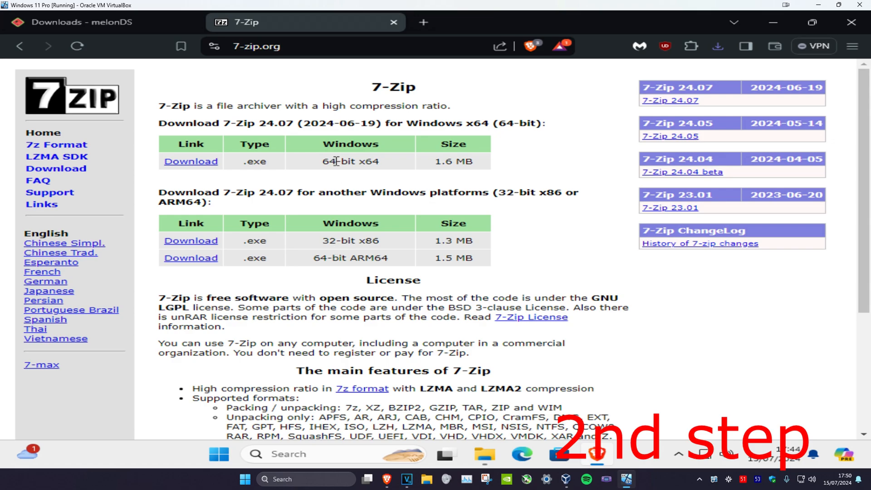
mouse_move(342, 171)
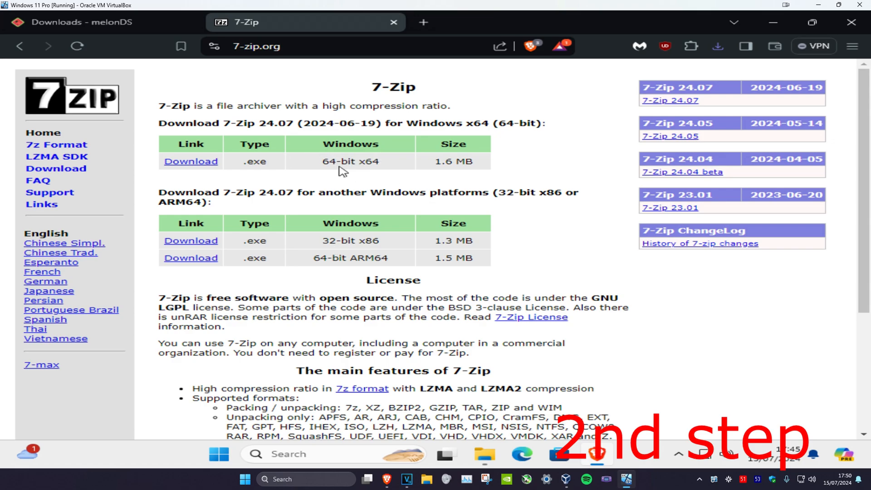
type("sy")
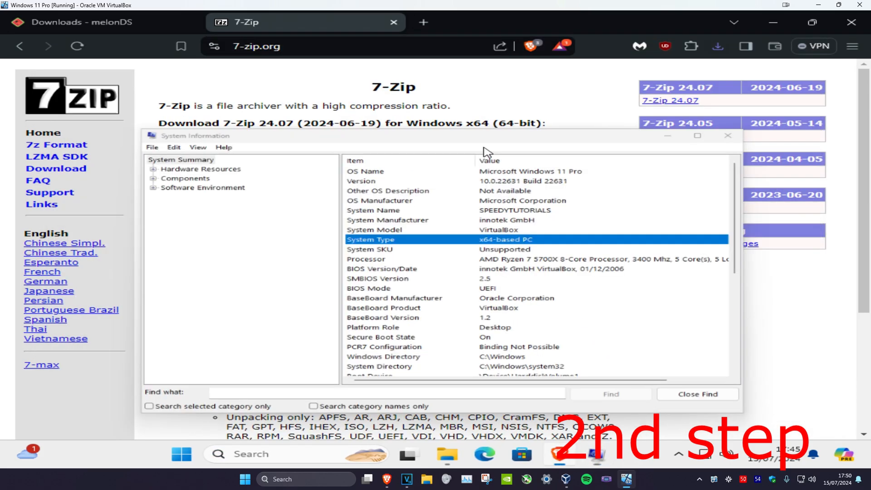
left_click(727, 136)
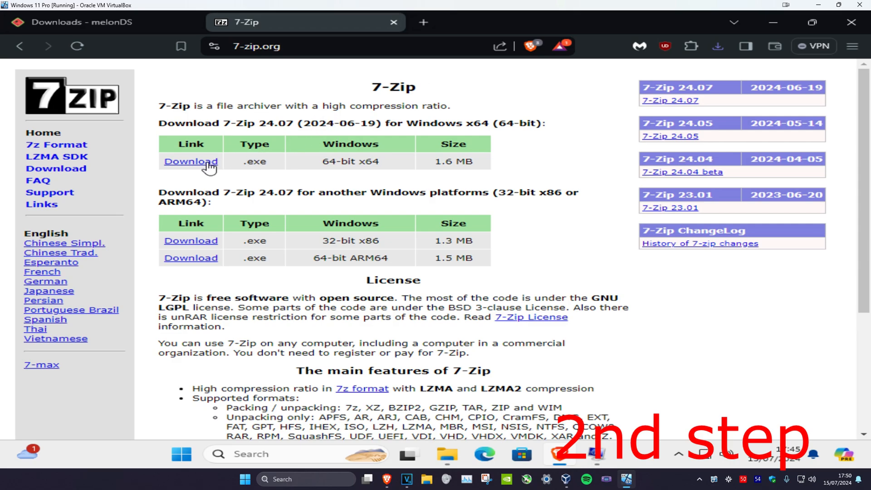
Step: Download and install the 7-Zip 24.07 x64 installer, accepting the UAC prompt
left_click(191, 161)
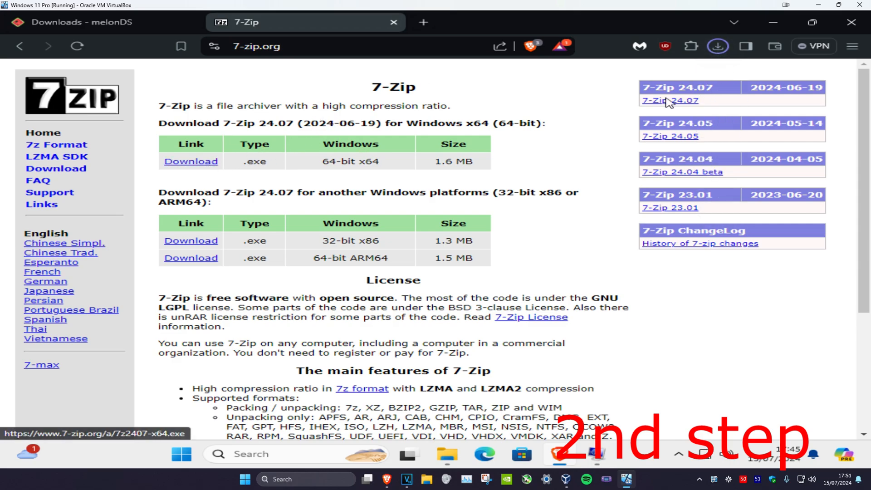
left_click(718, 46)
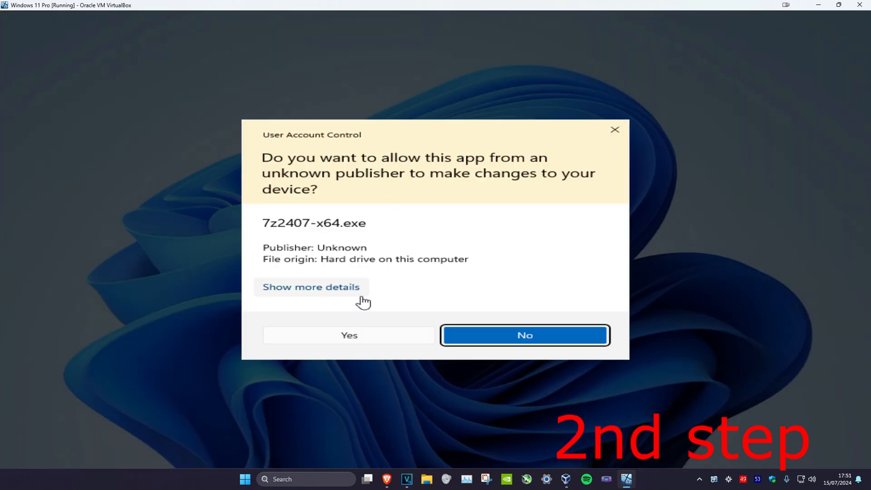
left_click(349, 335)
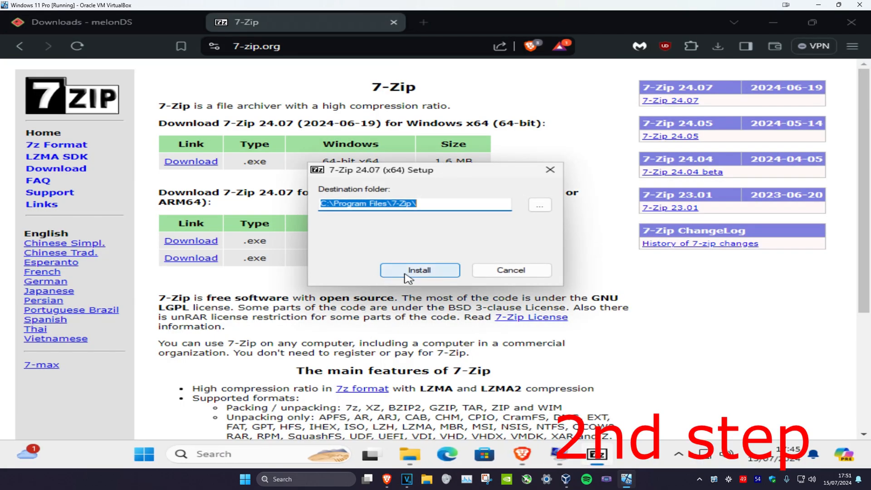
left_click(419, 270)
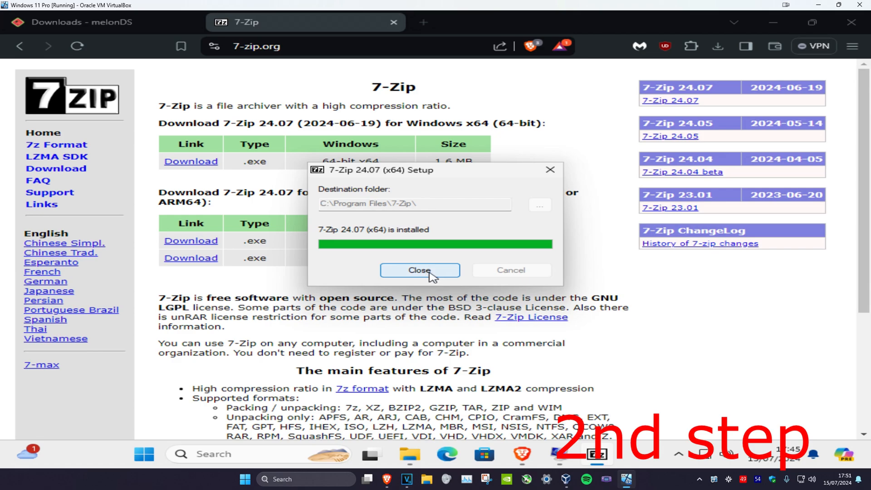
left_click(419, 270)
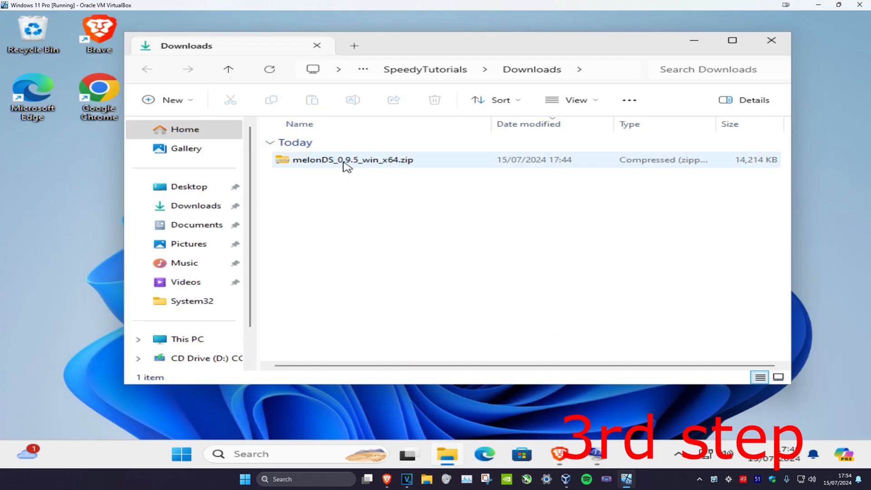
Step: Extract the melonDS zip and move melonDS.exe to the desktop
right_click(352, 160)
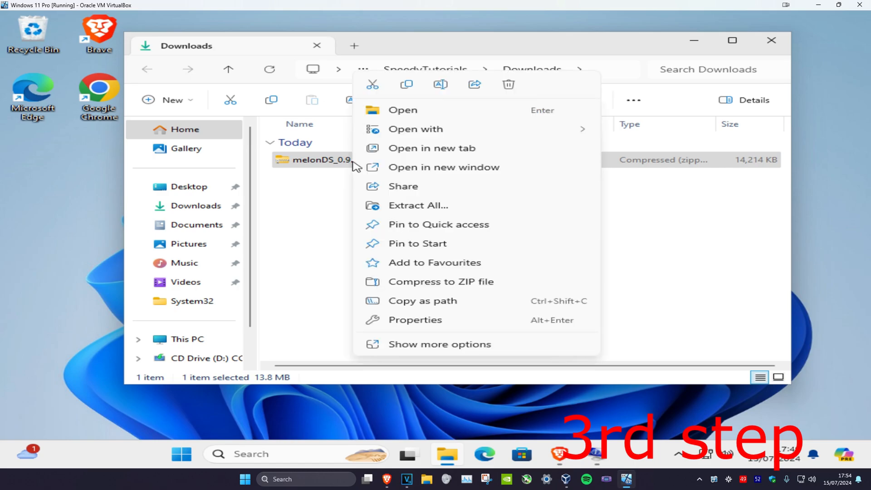
left_click(440, 344)
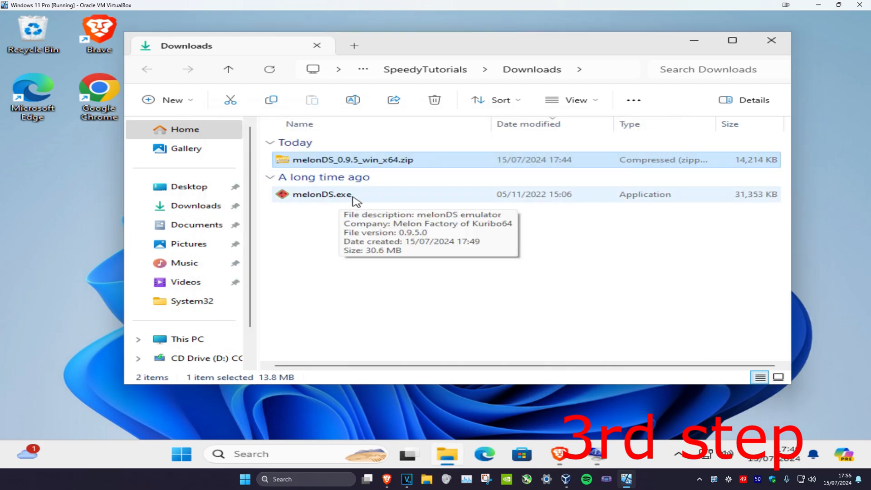
left_click(322, 194)
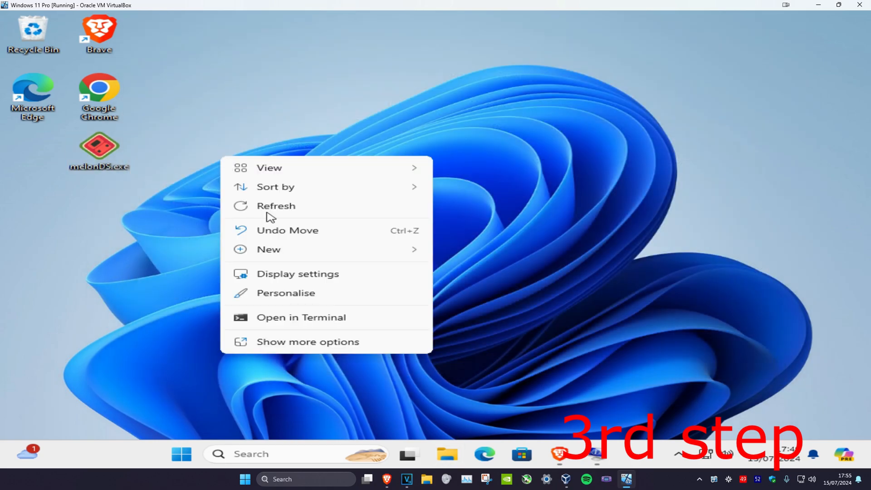
Step: Put melonDS.exe into a new desktop folder and launch it from there
left_click(269, 249)
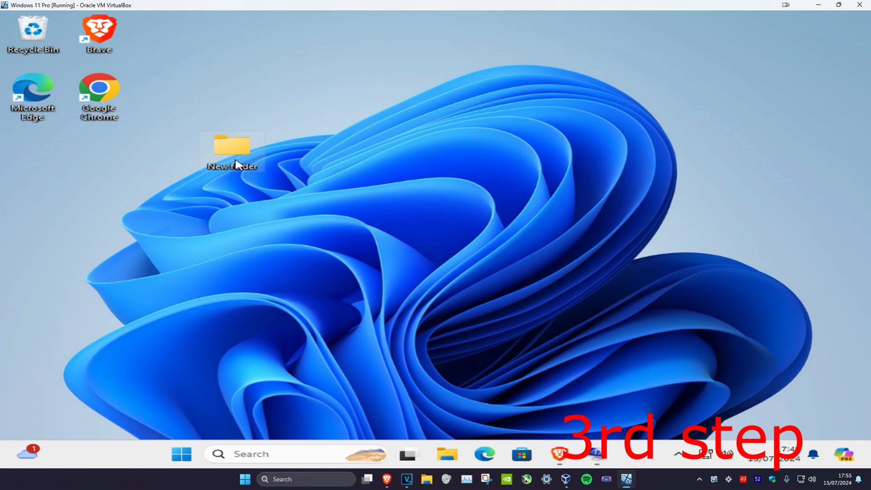
double_click(232, 145)
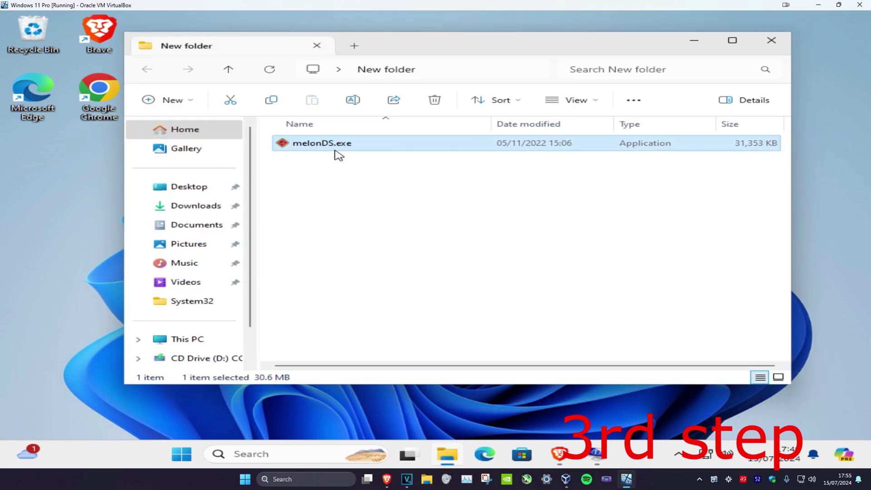
double_click(321, 143)
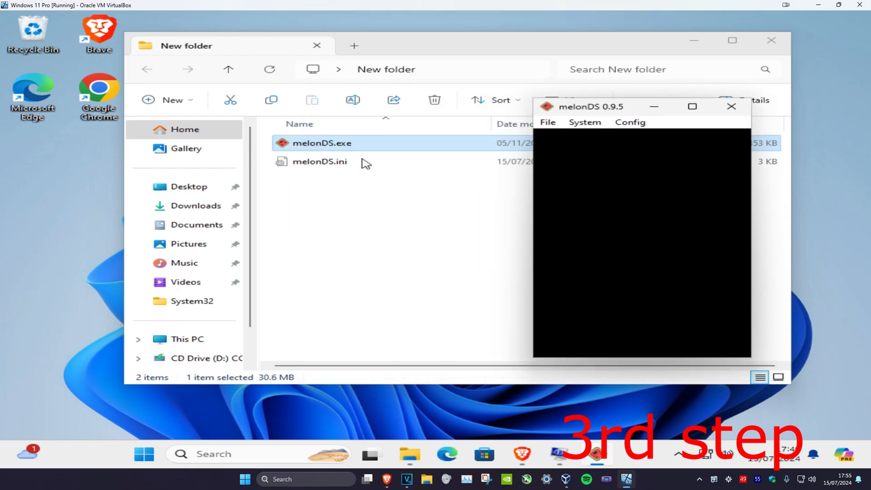
Step: Use the OpenGL renderer at 8x native (2048x1536) resolution with VSync off
left_click(51, 15)
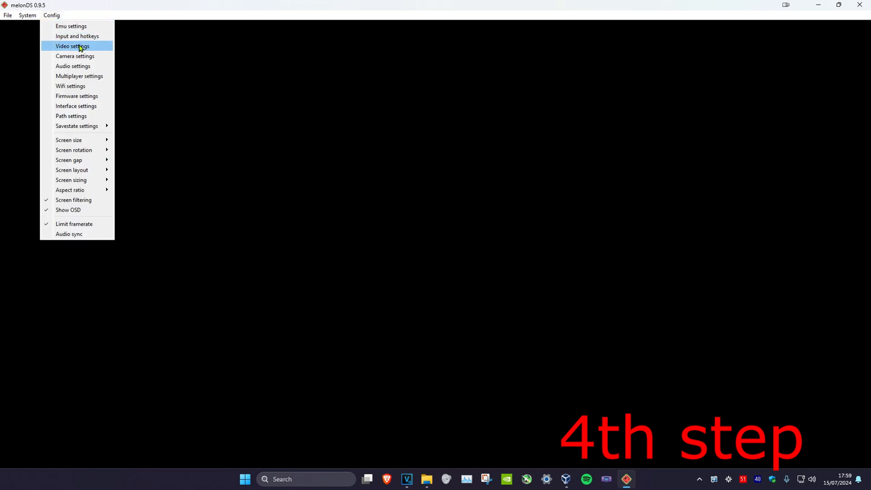
left_click(71, 46)
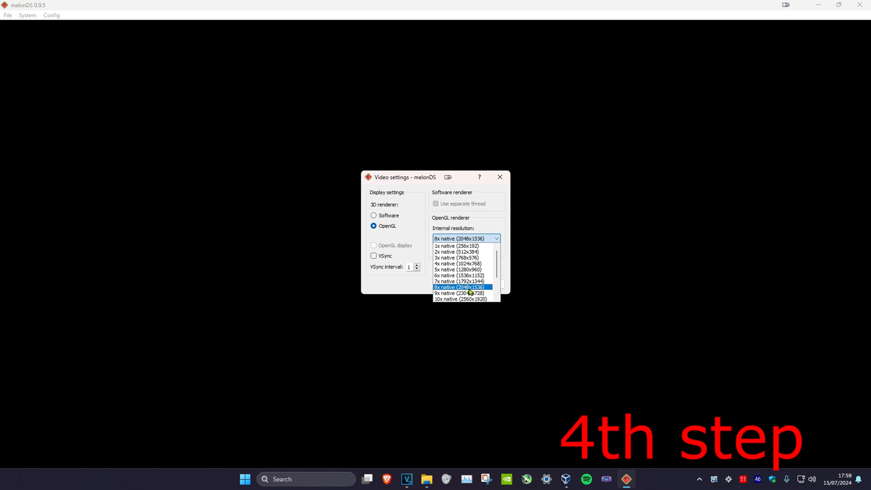
left_click(459, 287)
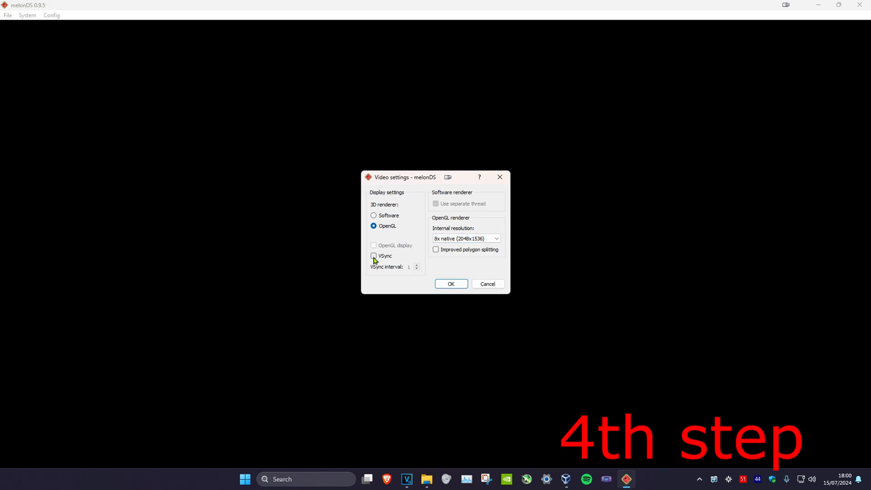
mouse_move(483, 265)
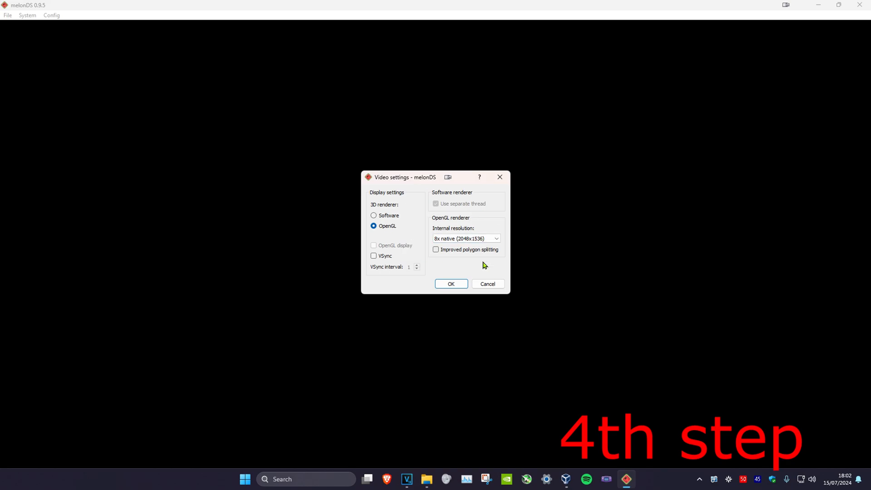
mouse_move(423, 248)
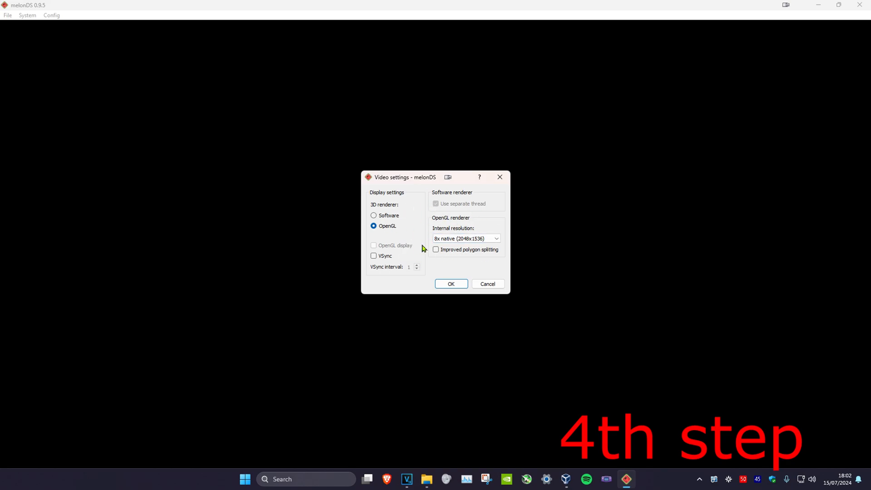
mouse_move(419, 240)
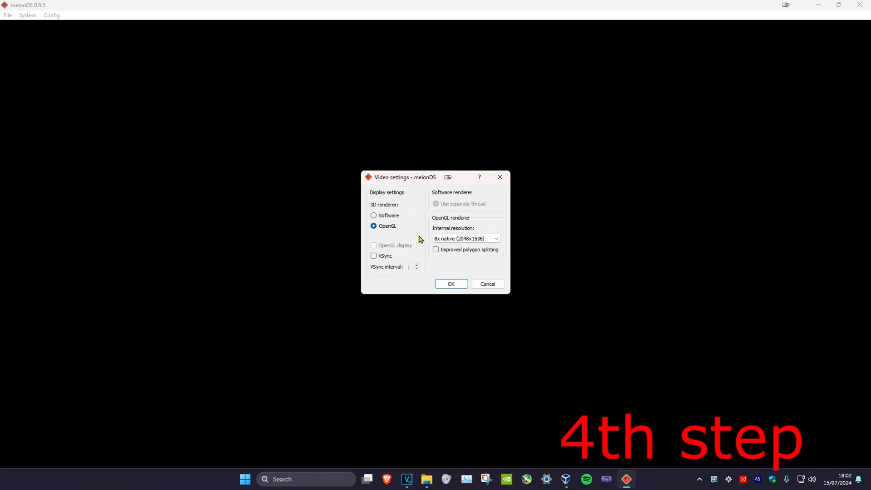
left_click(51, 15)
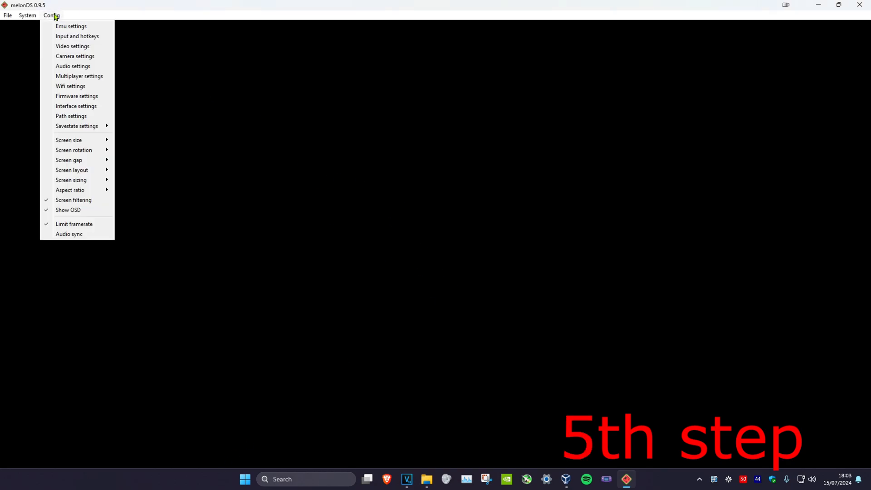
Step: Review the DS-mode emulator settings, leaving external BIOS/firmware files unchecked
left_click(70, 26)
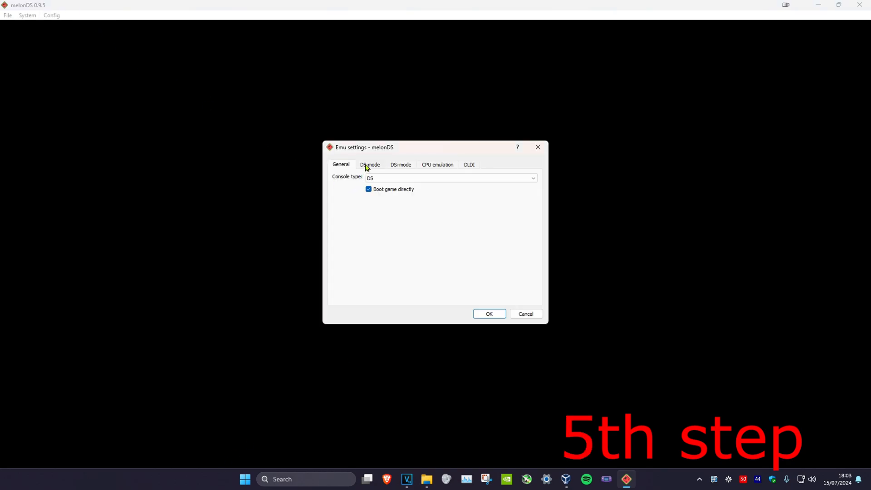
left_click(369, 163)
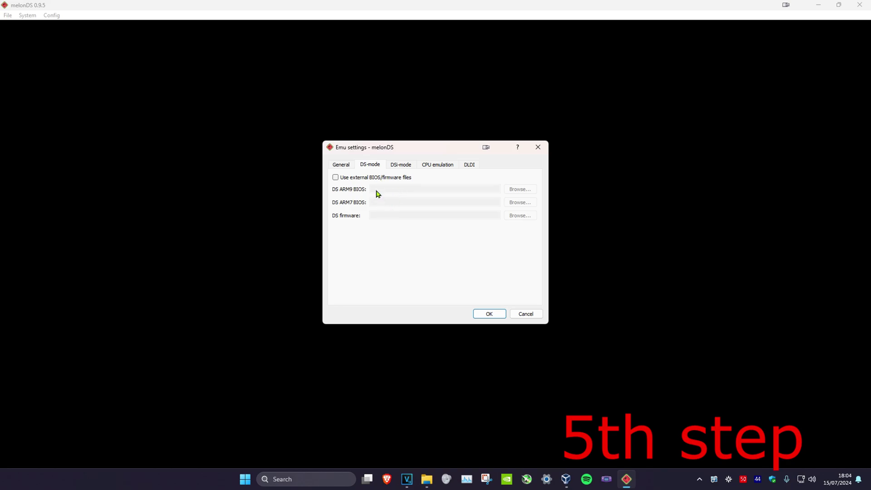
mouse_move(396, 248)
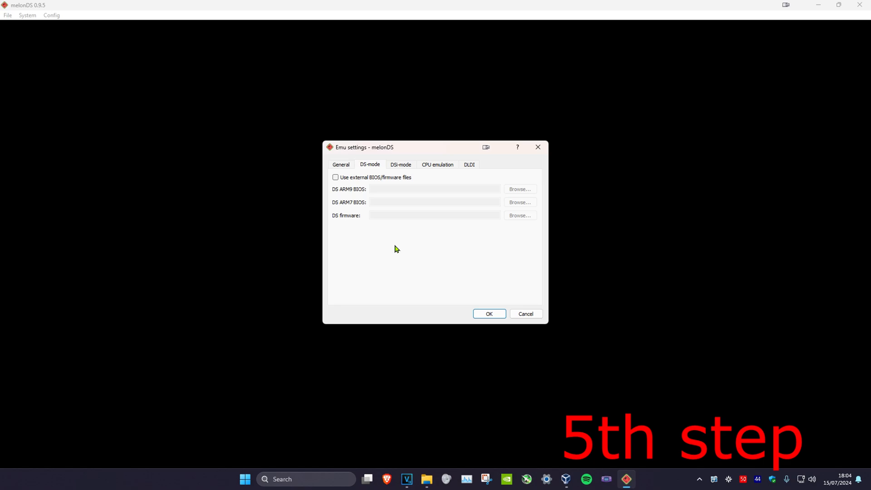
mouse_move(413, 241)
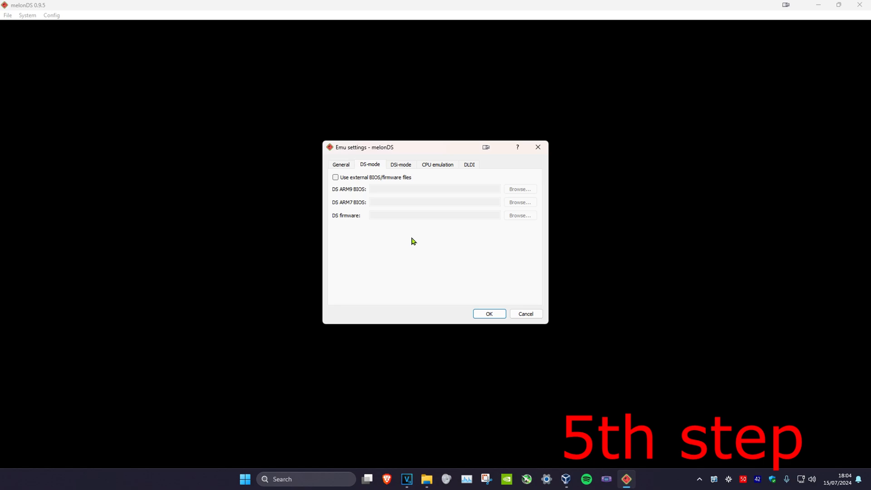
left_click(51, 15)
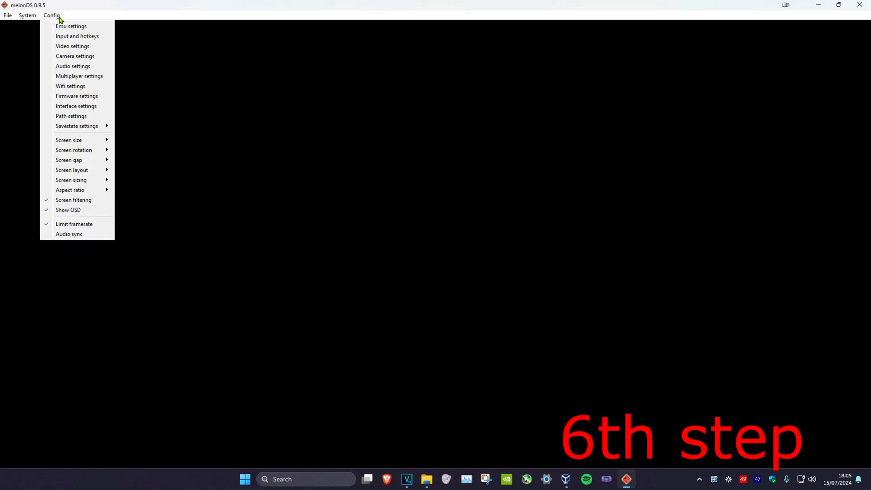
Step: Compare keyboard and joystick mappings for the DS keypad, ending on joystick
left_click(77, 36)
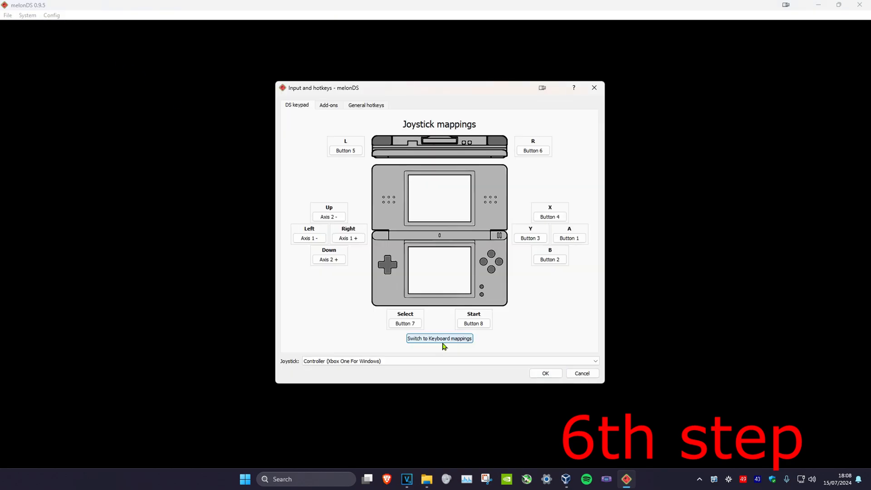
mouse_move(454, 310)
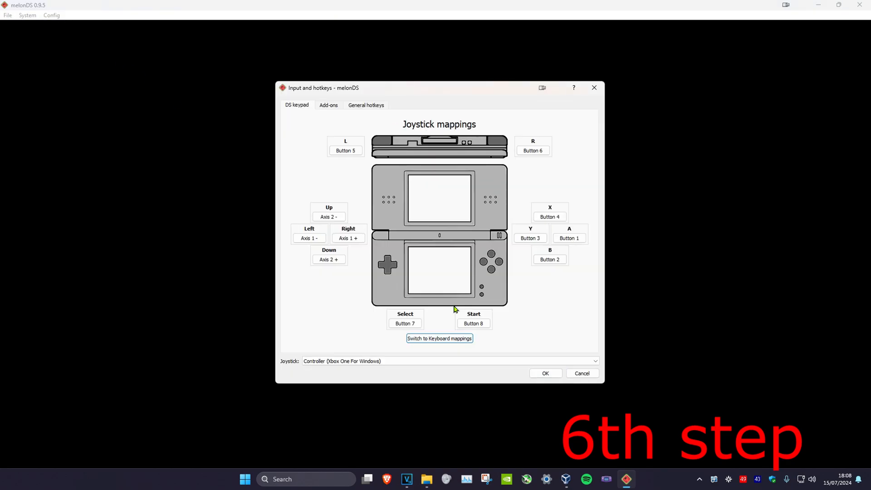
left_click(439, 338)
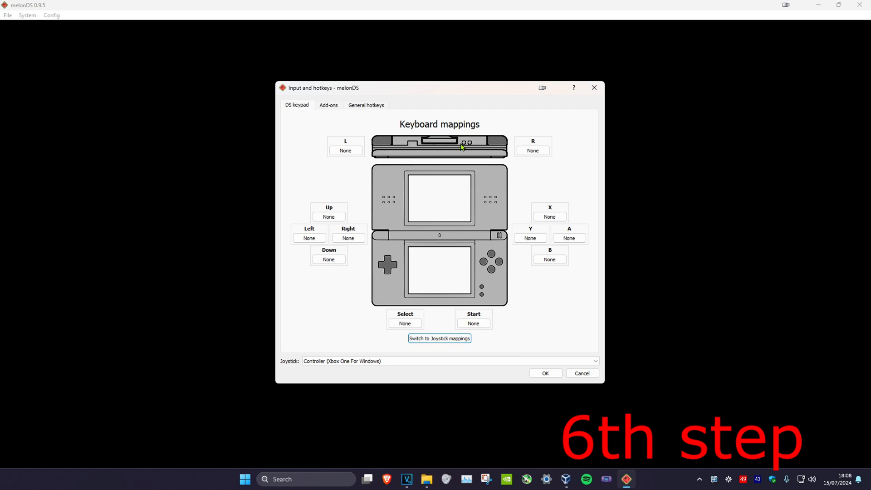
left_click(439, 339)
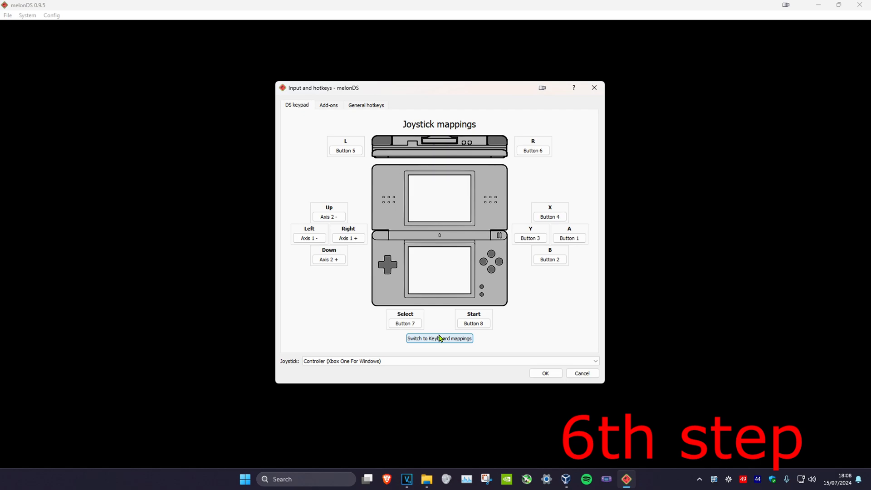
left_click(438, 338)
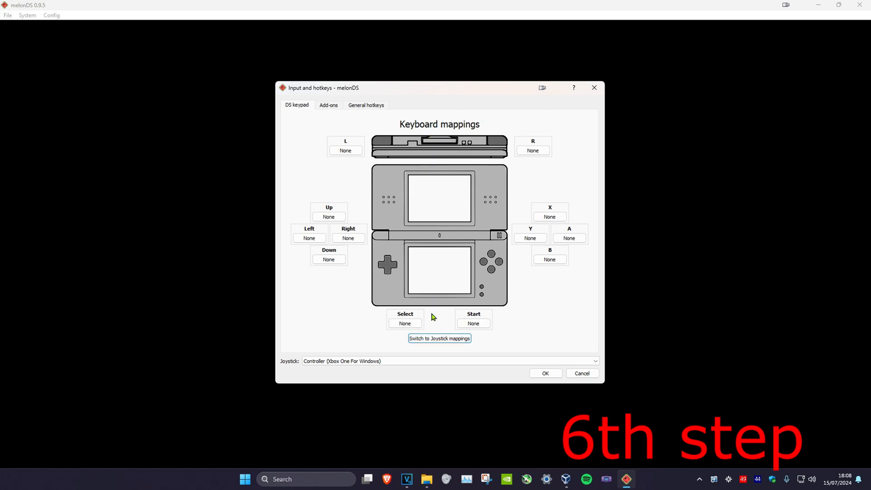
left_click(439, 339)
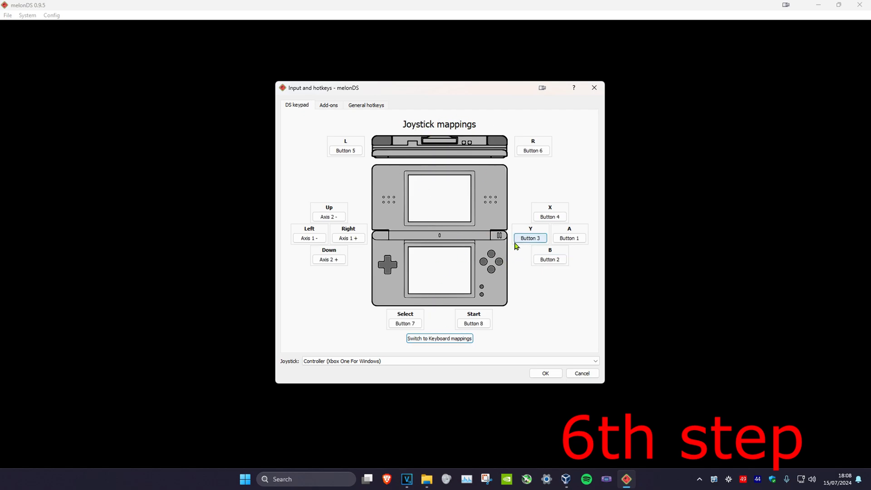
mouse_move(494, 267)
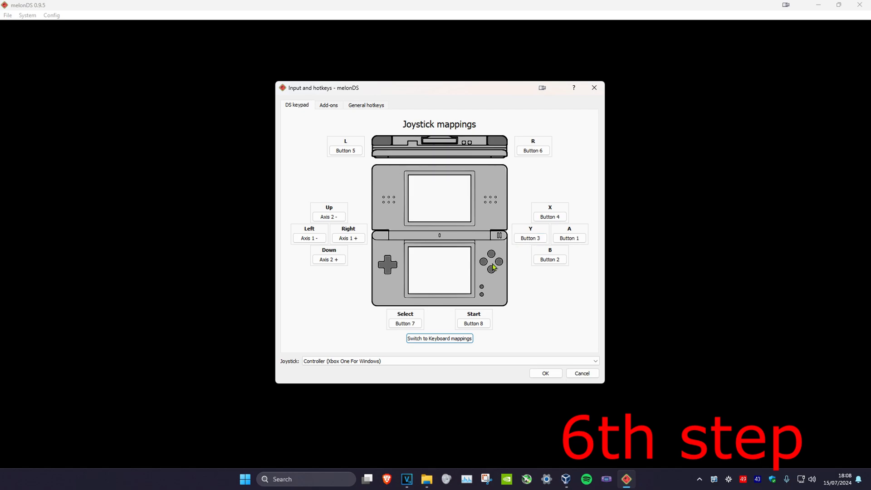
Step: Rebind Y to the Xbox One controller and view the General hotkeys
left_click(530, 238)
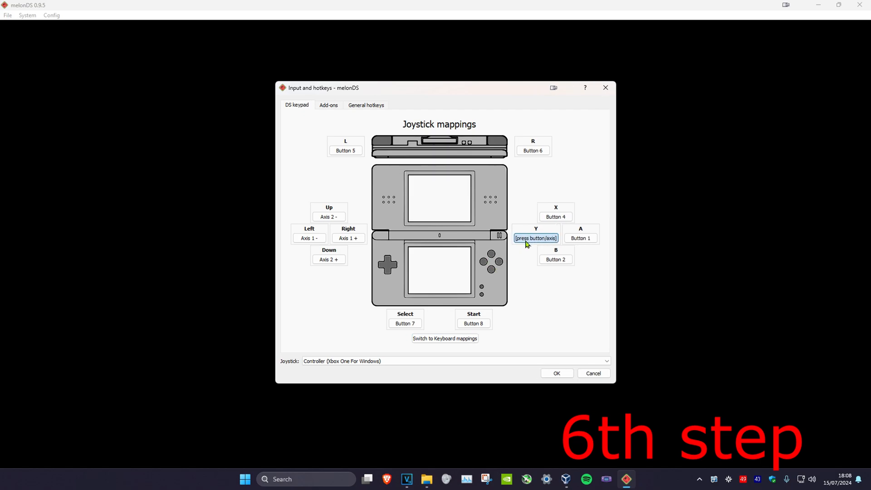
left_click(535, 238)
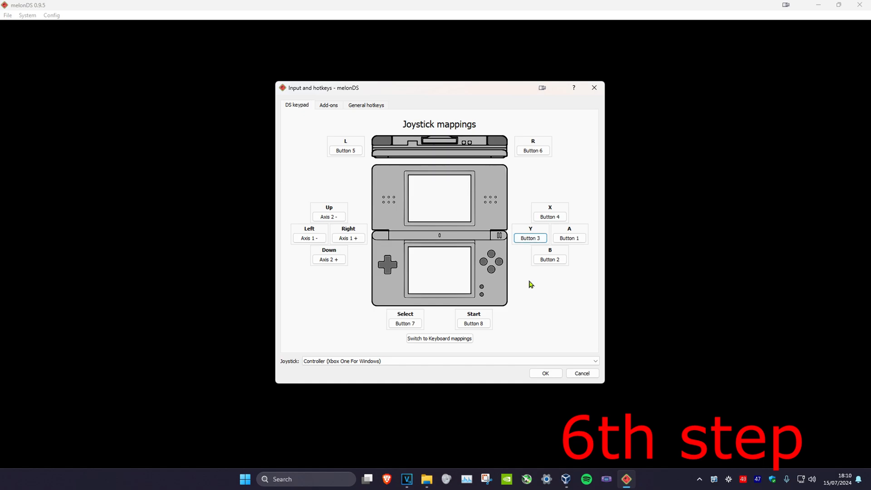
left_click(439, 339)
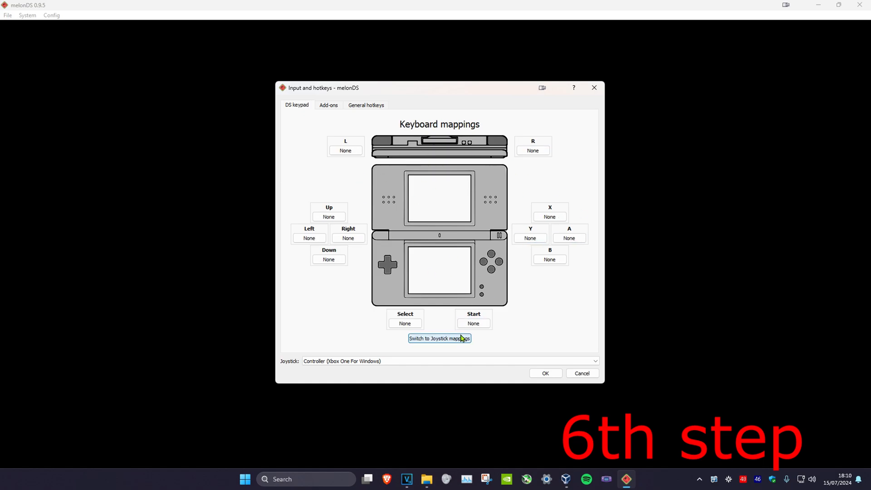
left_click(439, 339)
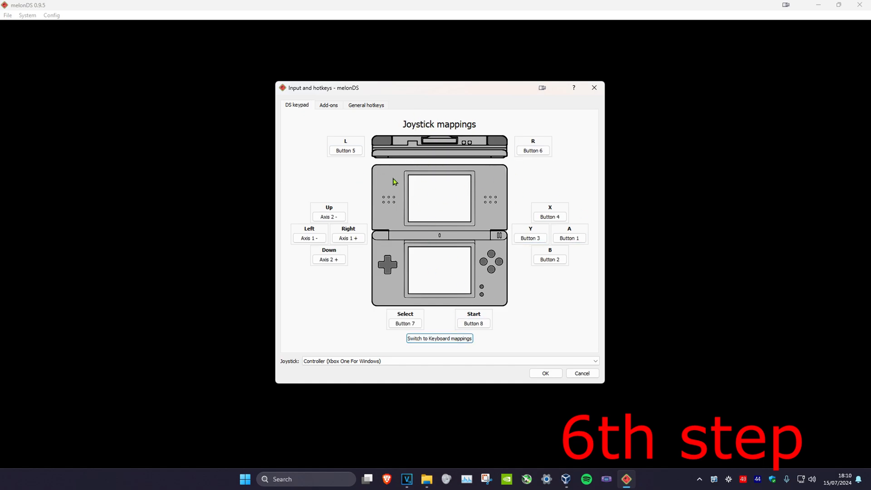
left_click(366, 104)
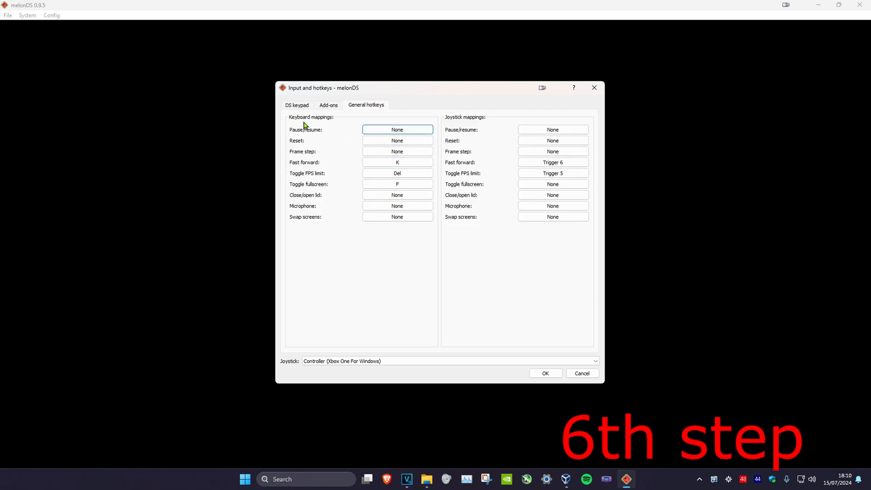
mouse_move(487, 188)
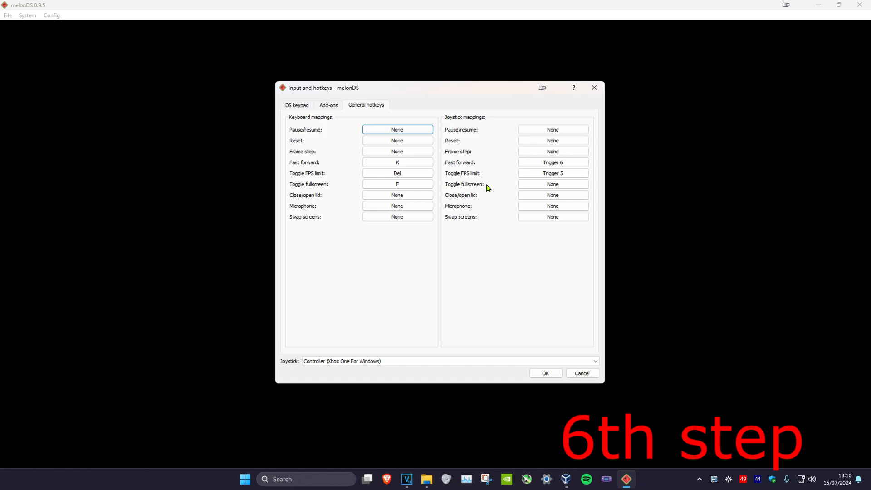
mouse_move(464, 161)
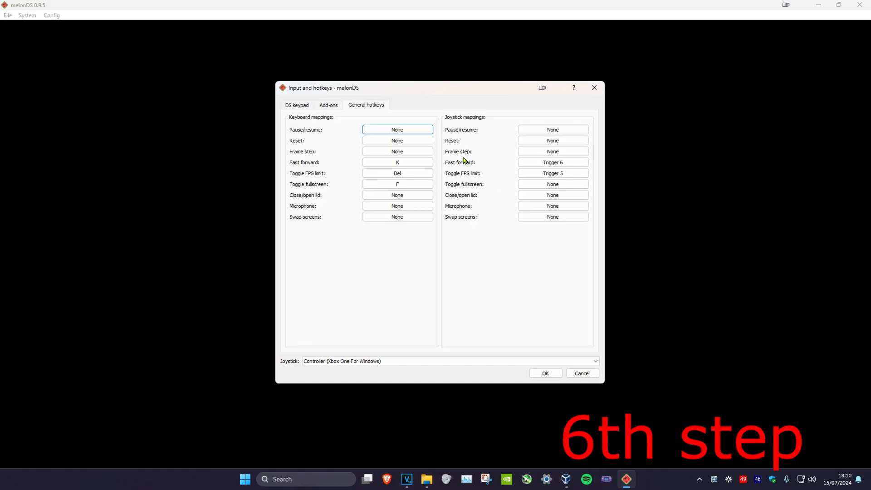
mouse_move(467, 199)
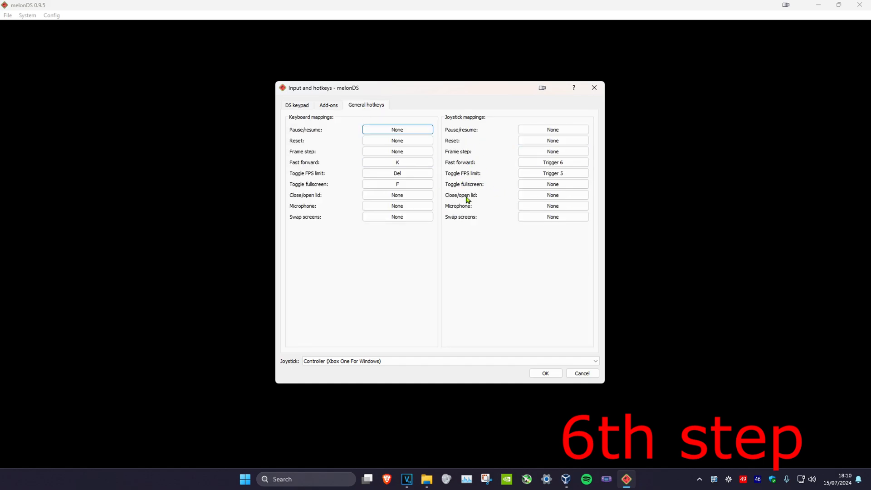
mouse_move(507, 263)
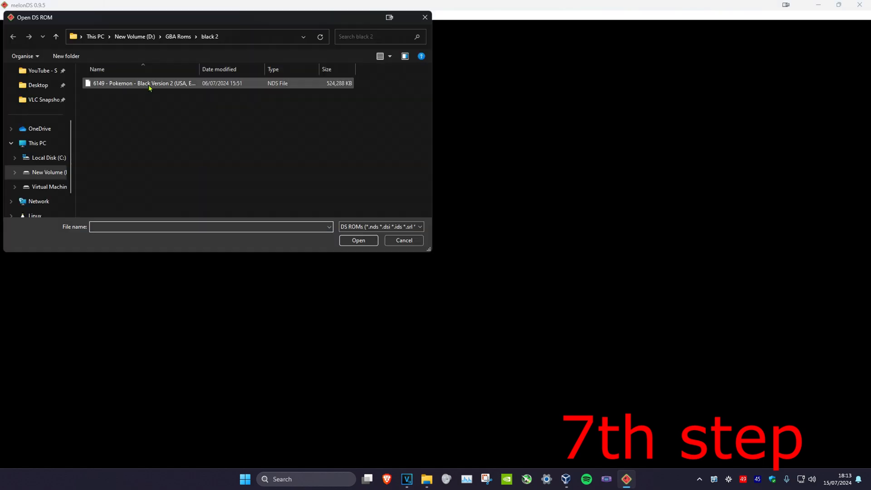
Step: Go from GBA Roms into Platinum and load Pokemon - Platinum Version (Europe)
left_click(55, 36)
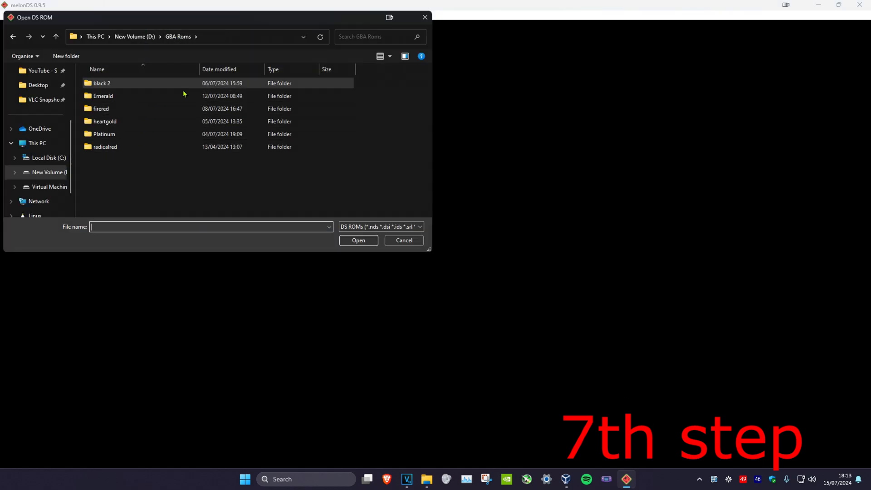
left_click(104, 134)
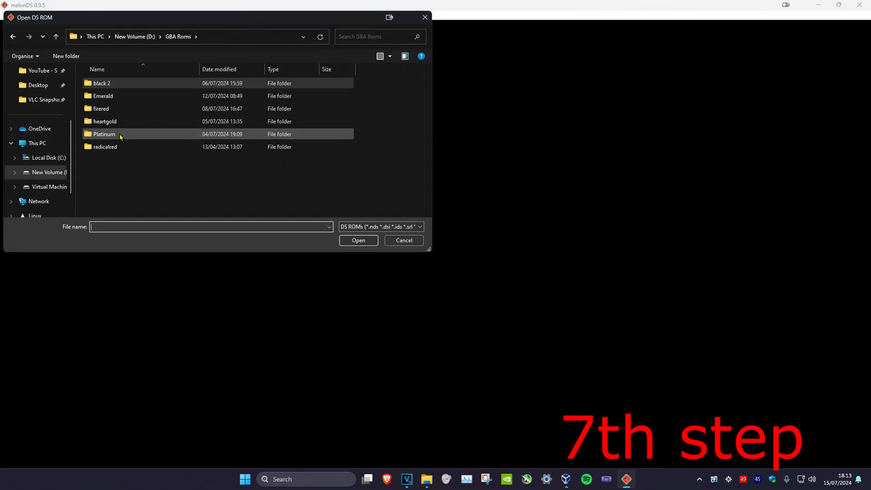
double_click(104, 134)
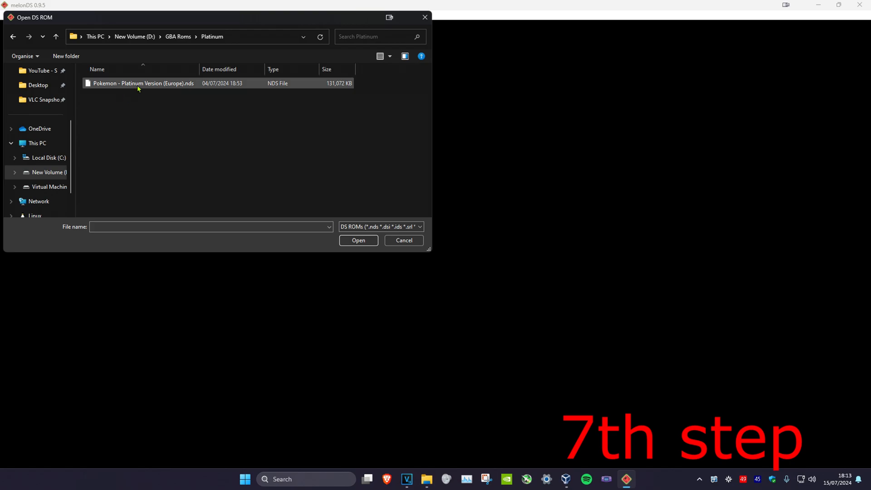
double_click(143, 82)
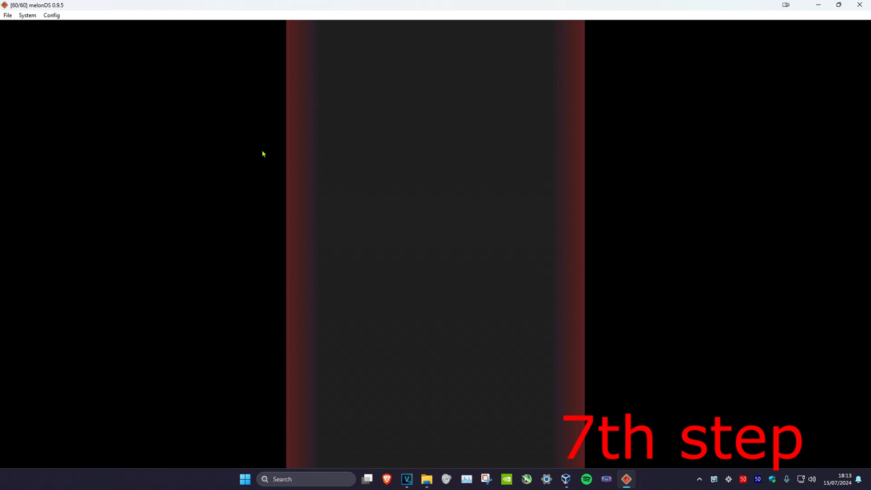
Step: Watch Pokémon Platinum's intro run at 60/60, then open the Config menu
left_click(812, 479)
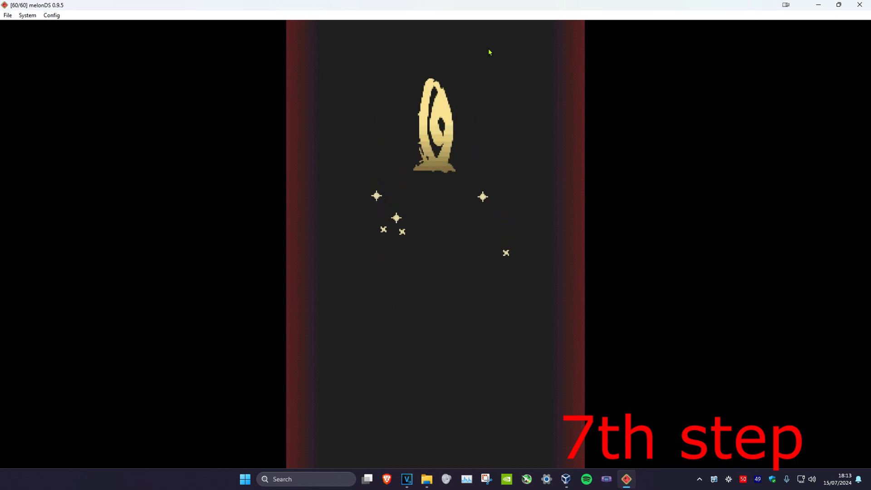
left_click(52, 15)
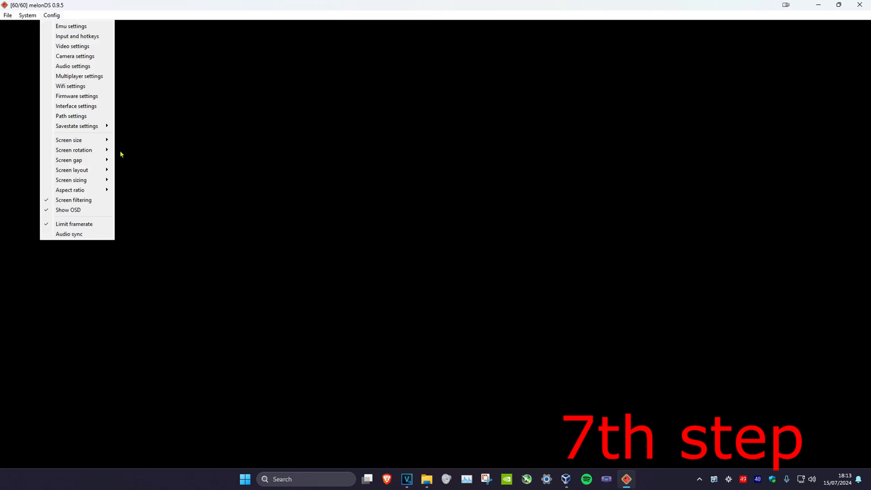